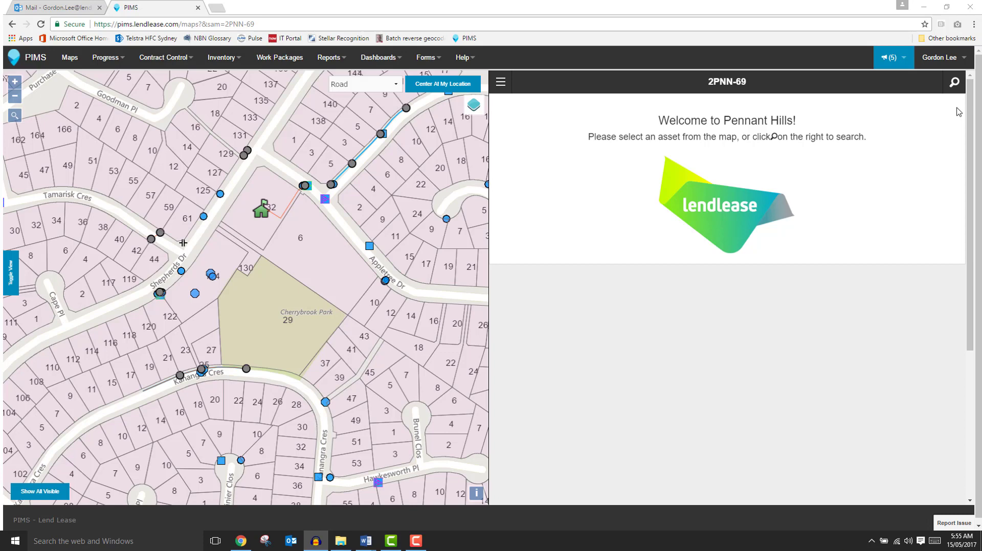
Open the Search 2PNN-69 sidebar from the asset panel header
left_click(952, 82)
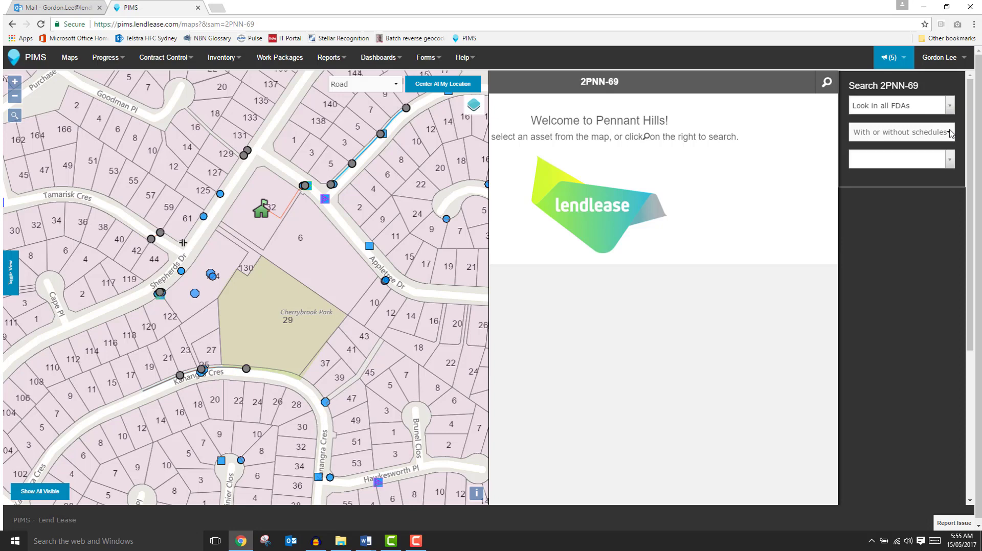
Filter for assets with or without schedules and search the asset list for 714
left_click(899, 132)
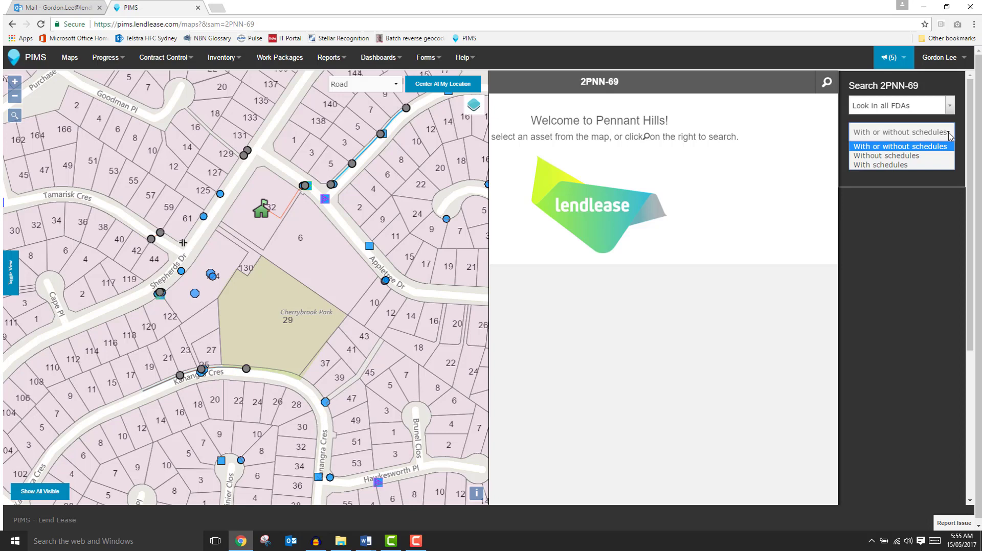
left_click(900, 132)
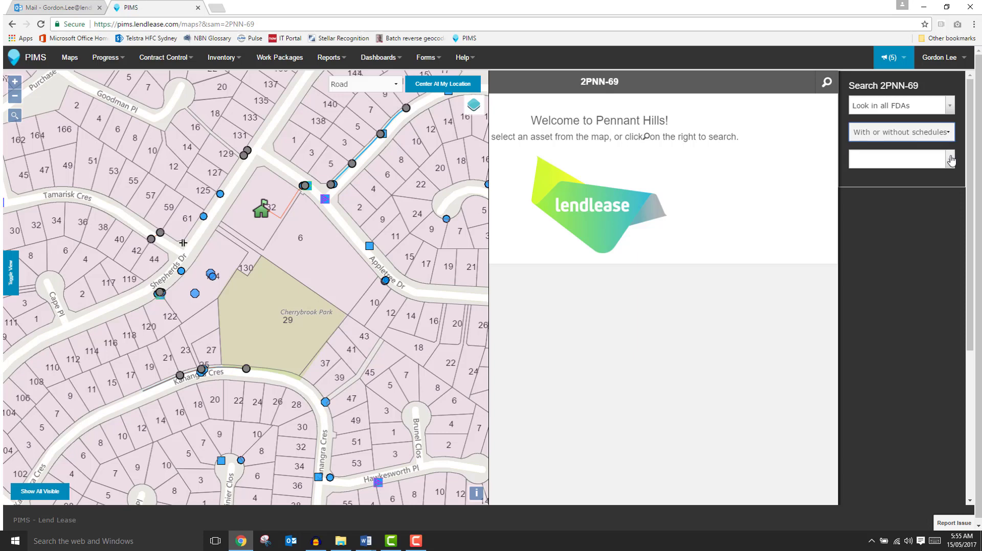
left_click(898, 159)
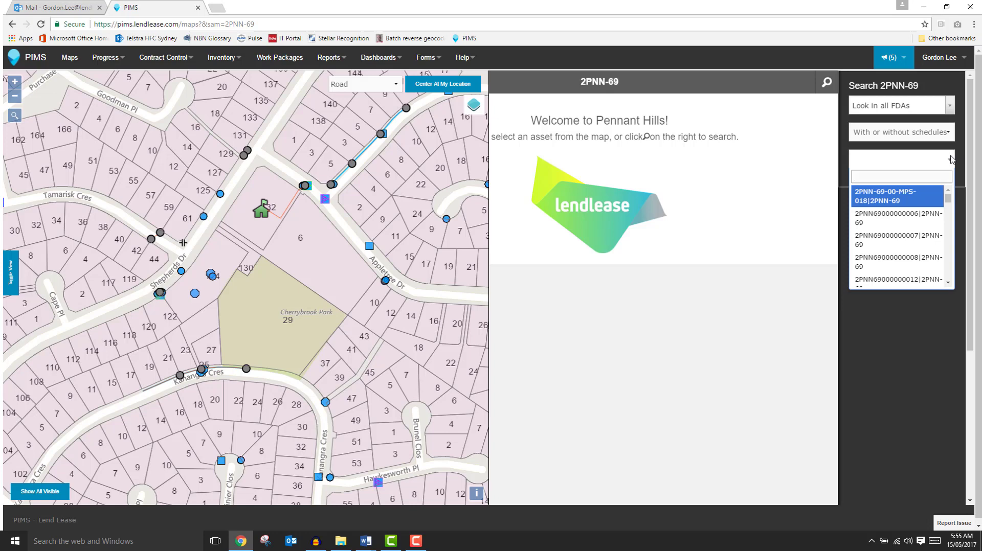
type("71422")
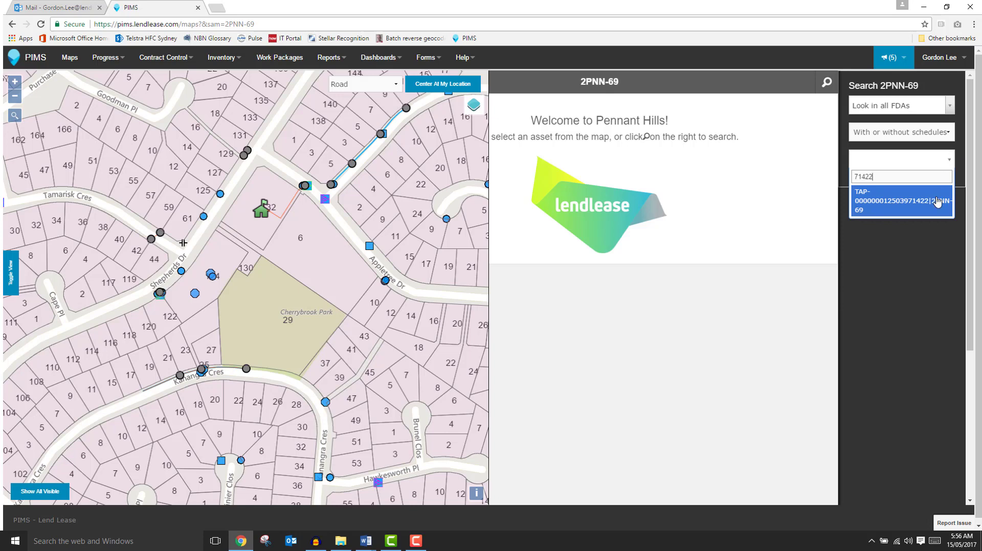
Load the TAP asset matching 71422 on the map and open the asset panel's navigation menu
left_click(901, 200)
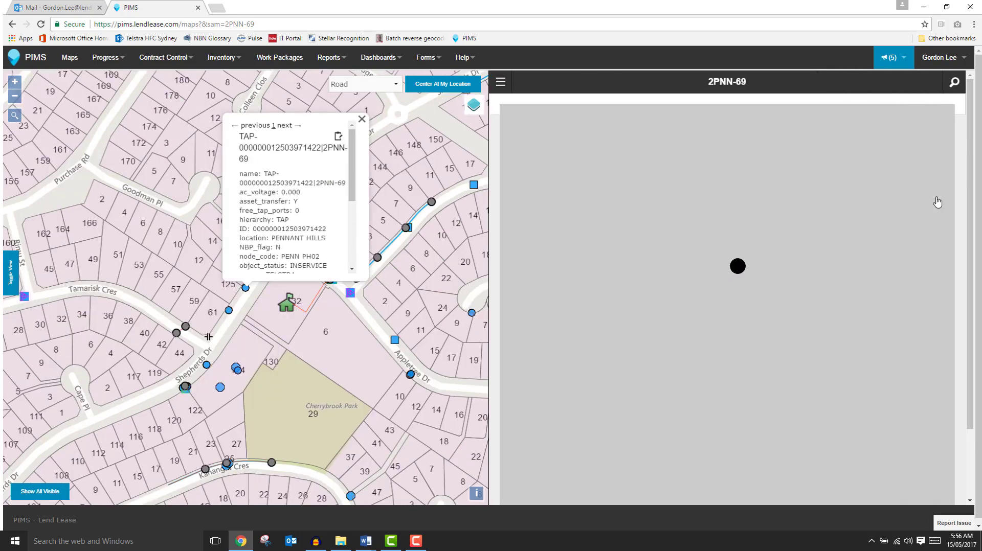
left_click(737, 266)
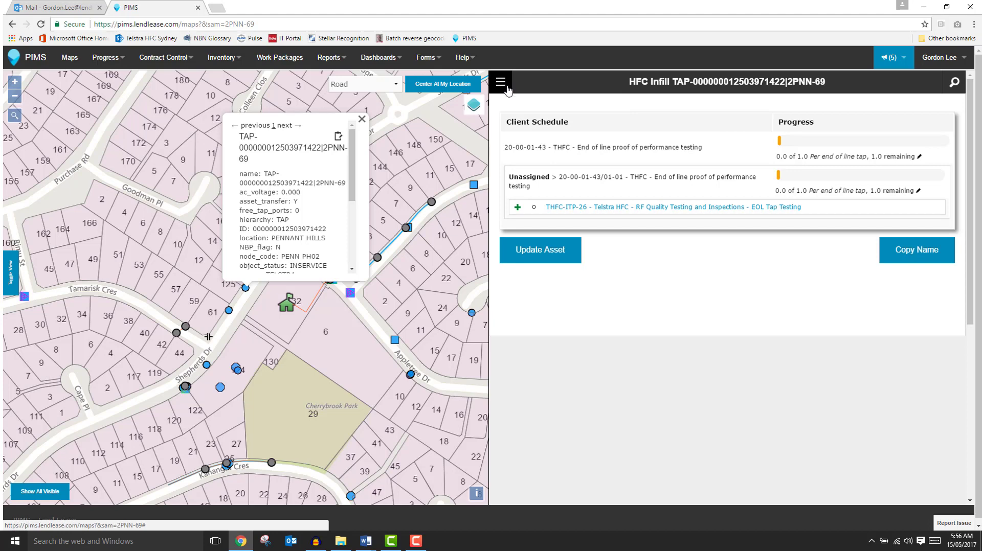
left_click(500, 82)
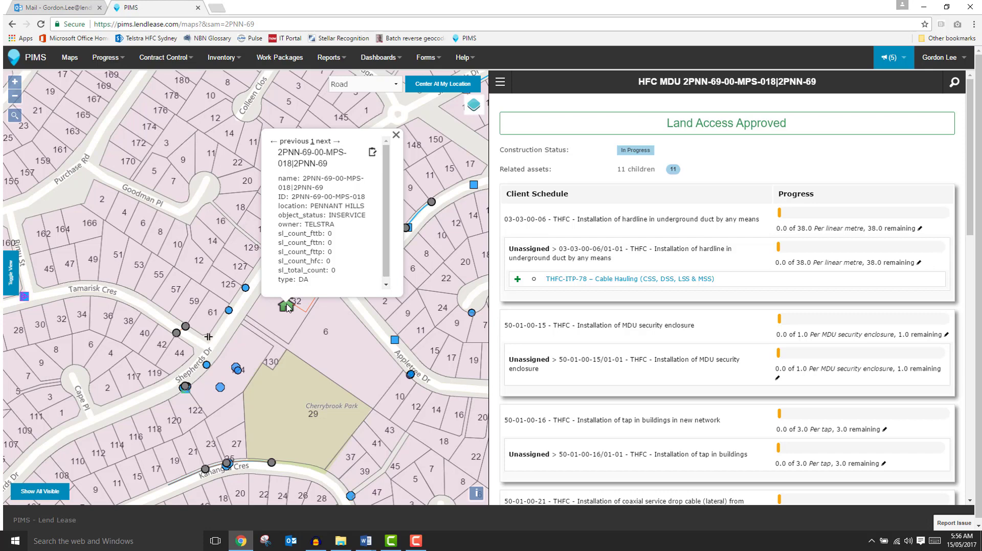
mouse_move(415, 240)
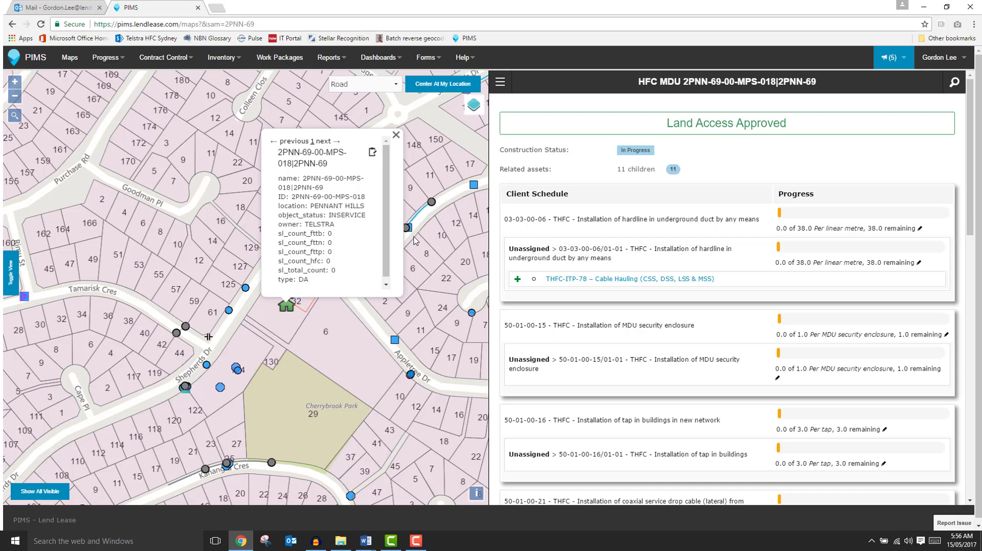
mouse_move(563, 137)
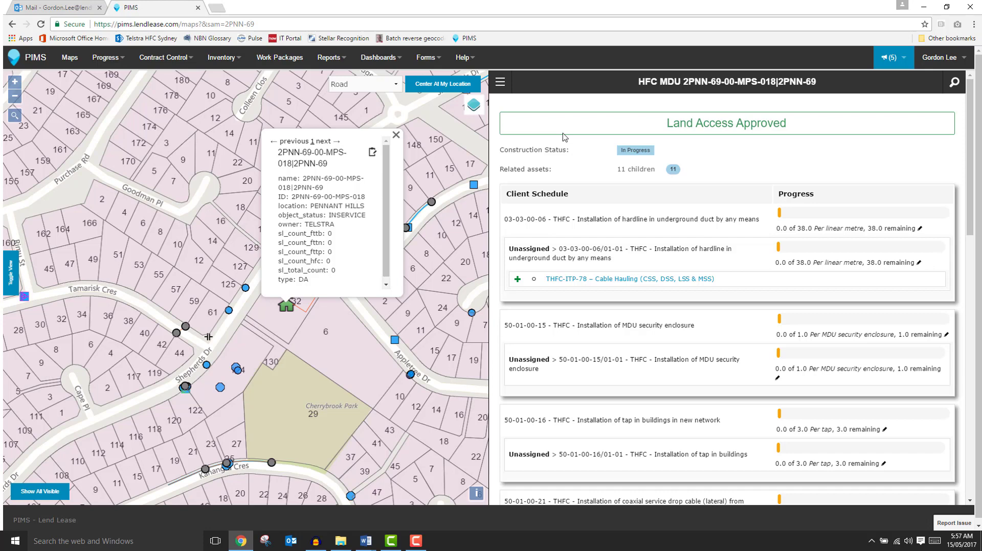
mouse_move(570, 179)
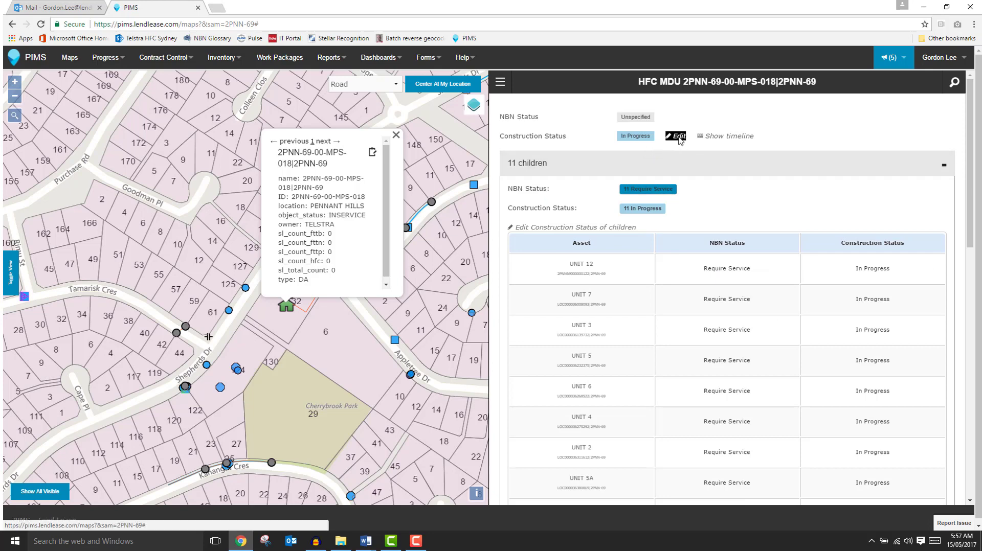
Edit the MDU's construction status, view the Non-Executable reasons, then close it
left_click(675, 136)
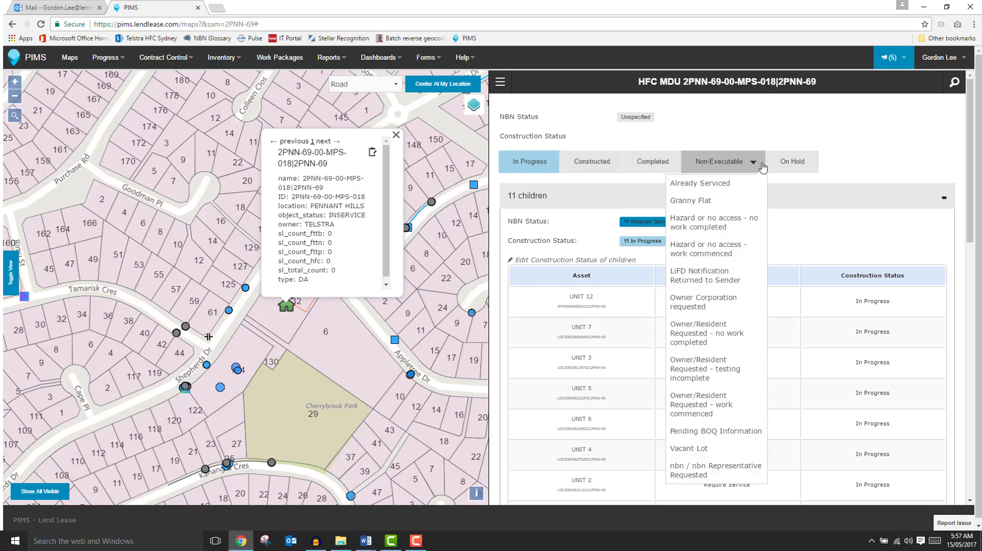
left_click(721, 161)
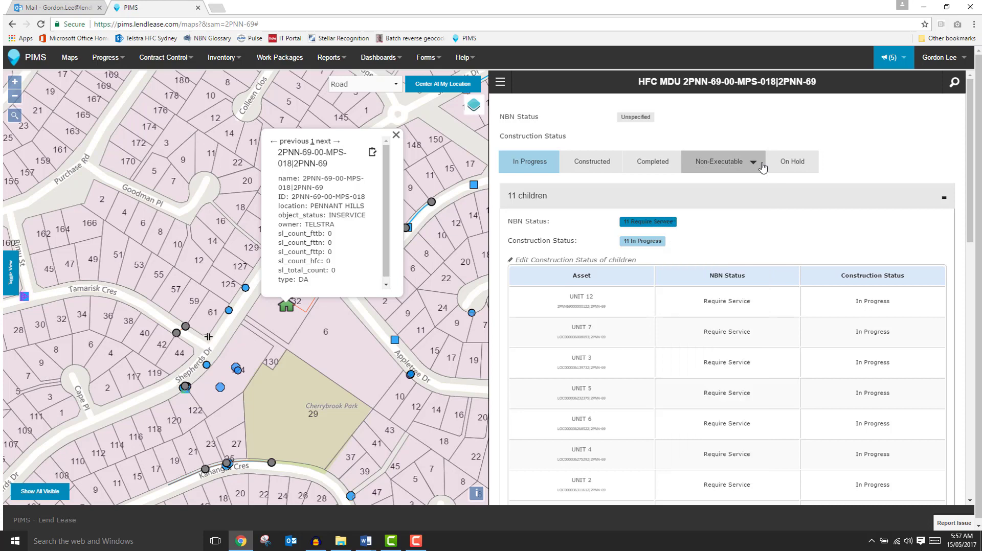
mouse_move(681, 232)
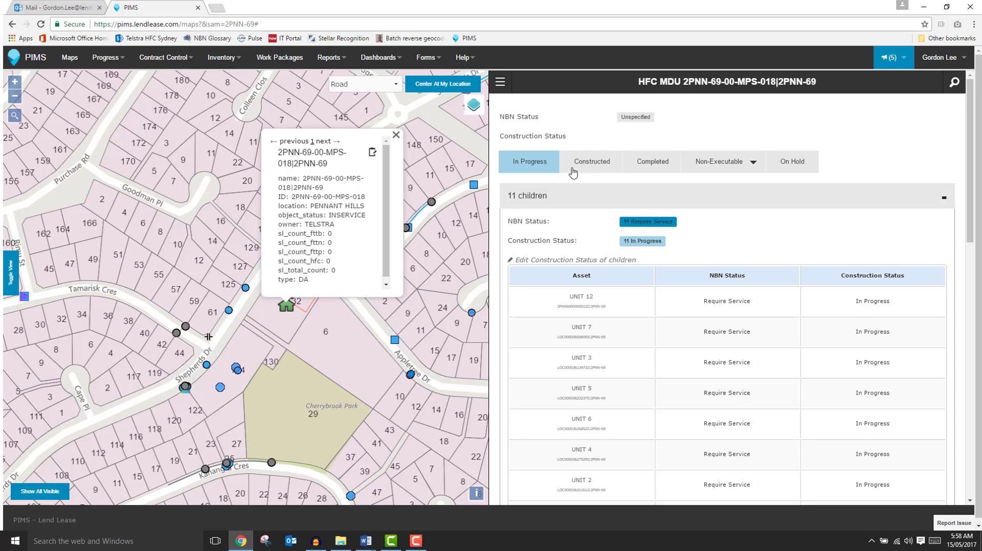
left_click(499, 82)
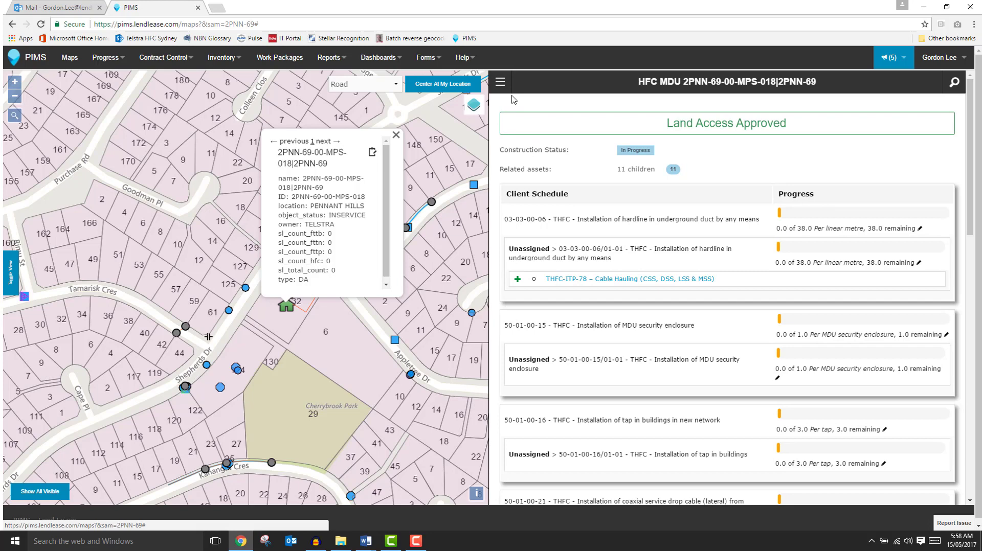
mouse_move(564, 175)
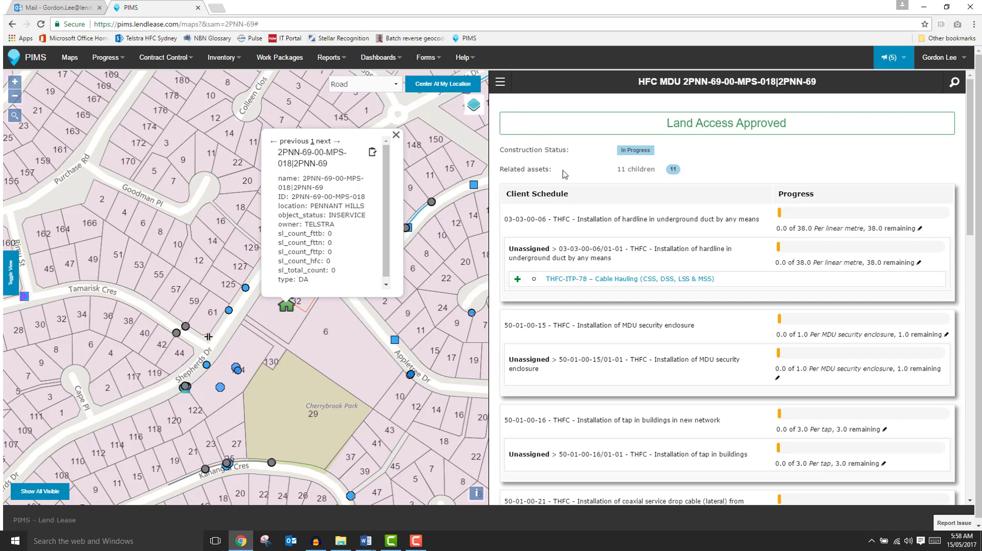
mouse_move(571, 180)
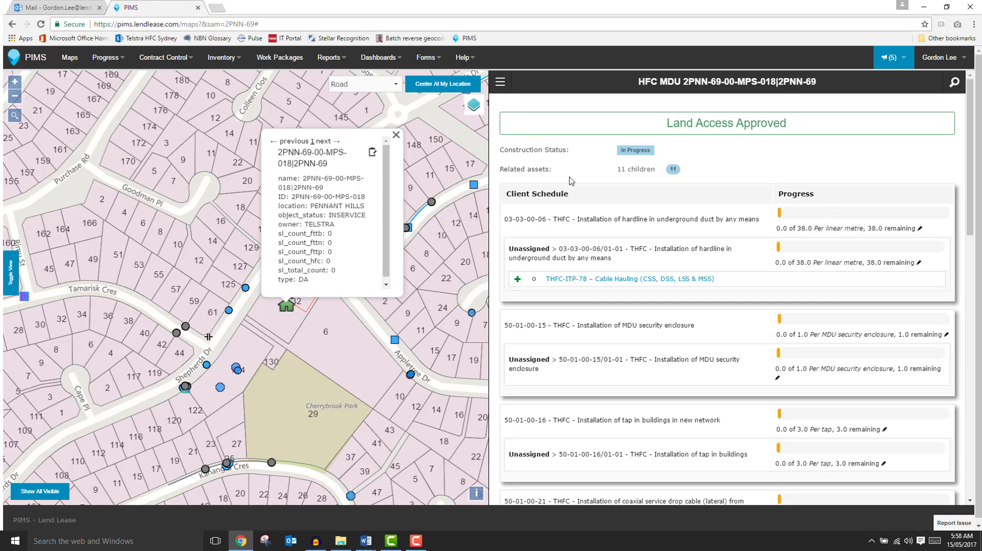
mouse_move(573, 198)
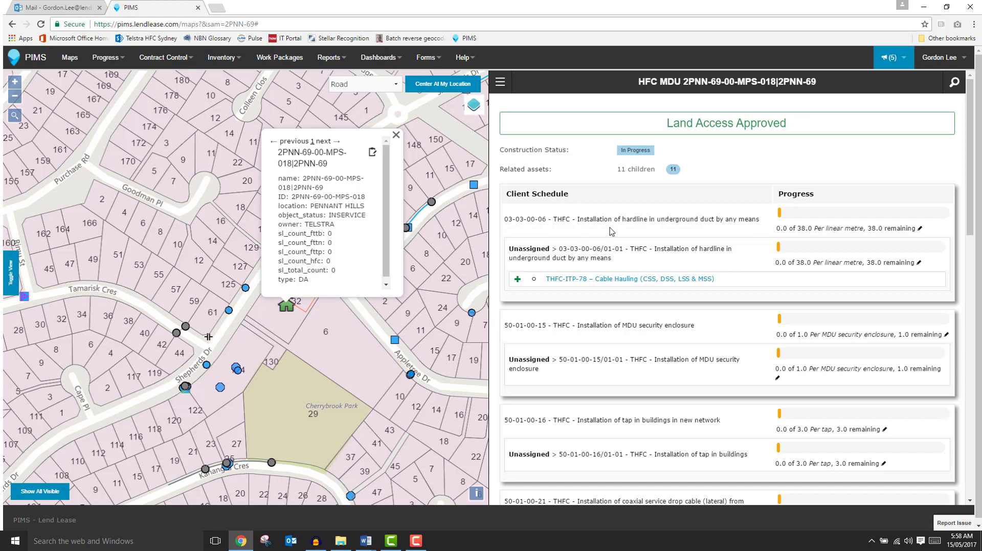
mouse_move(773, 231)
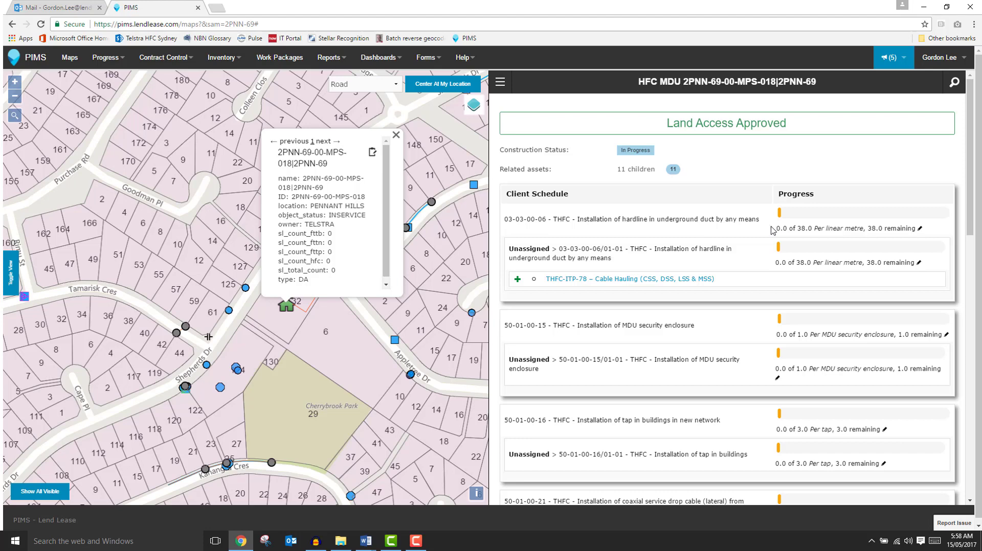
mouse_move(550, 244)
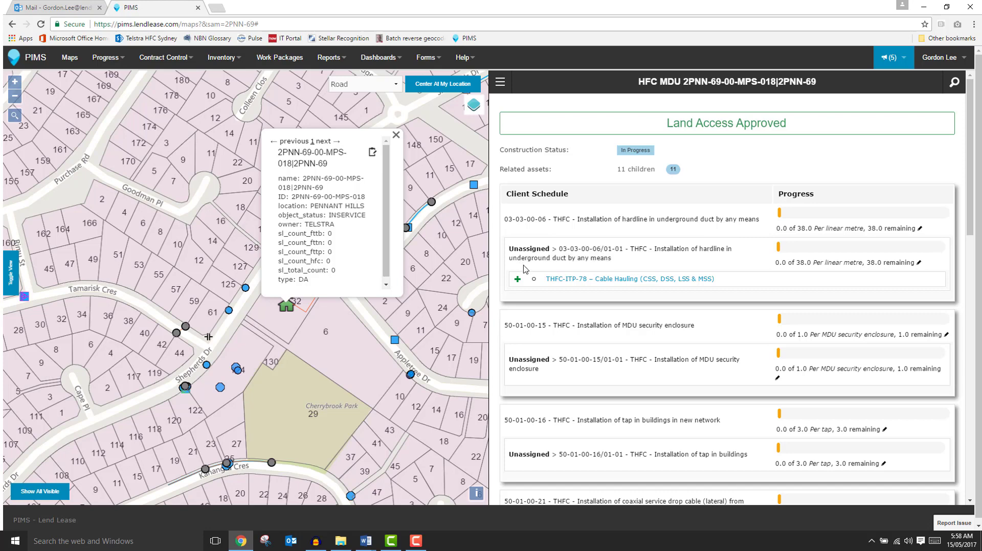
mouse_move(566, 269)
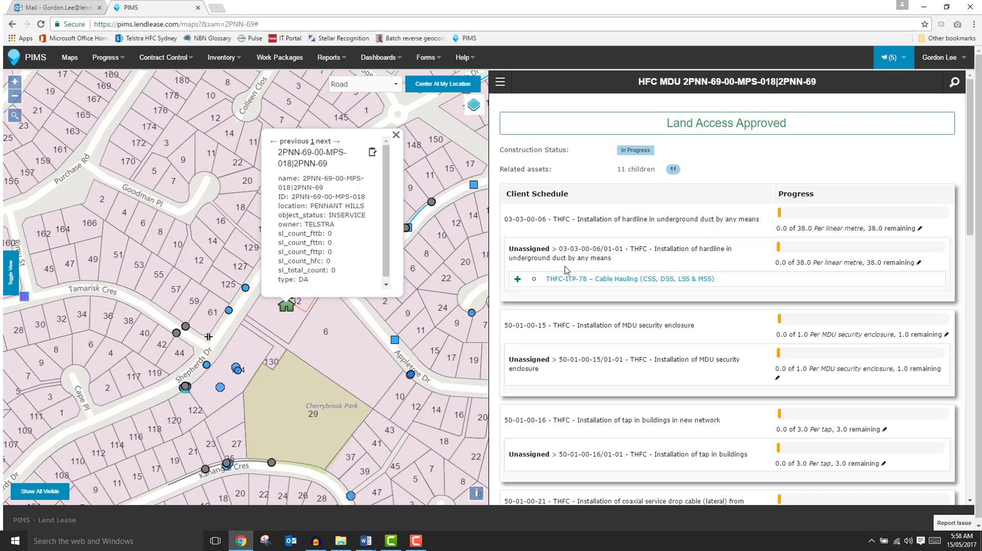
mouse_move(663, 268)
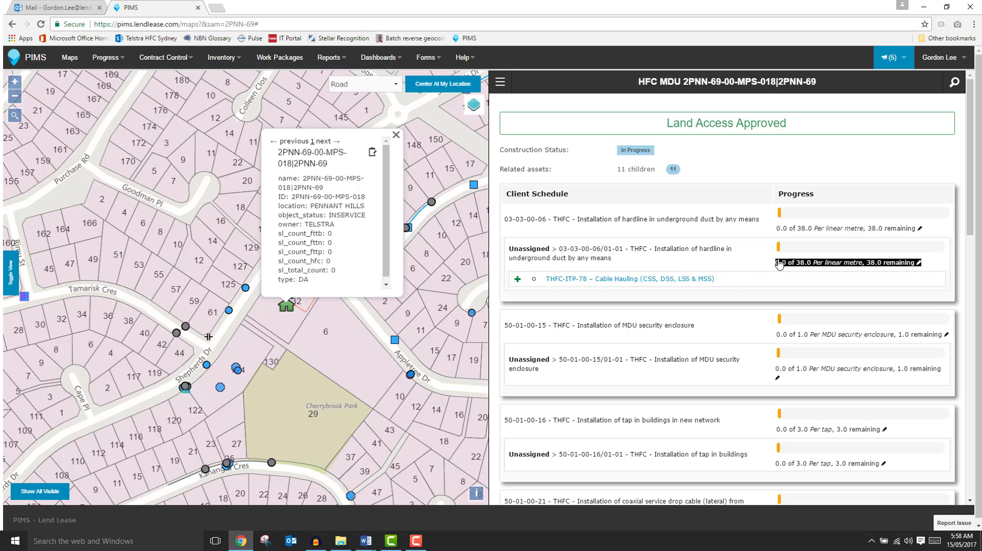
mouse_move(717, 288)
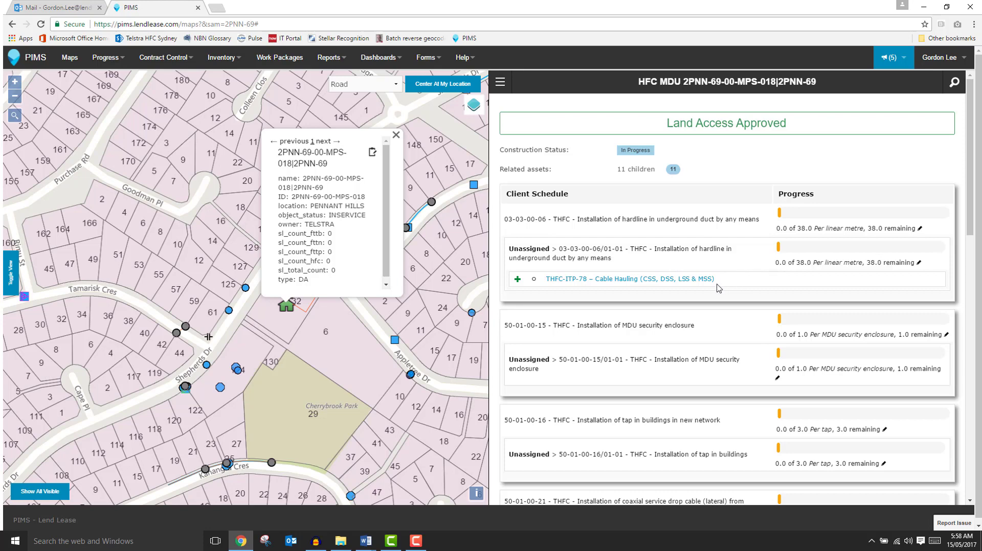
mouse_move(711, 286)
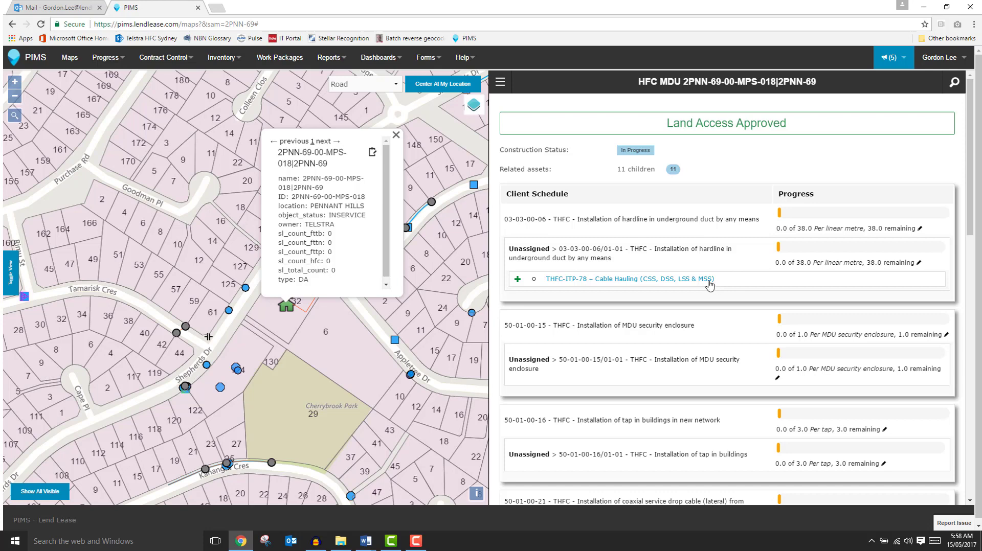
left_click(630, 279)
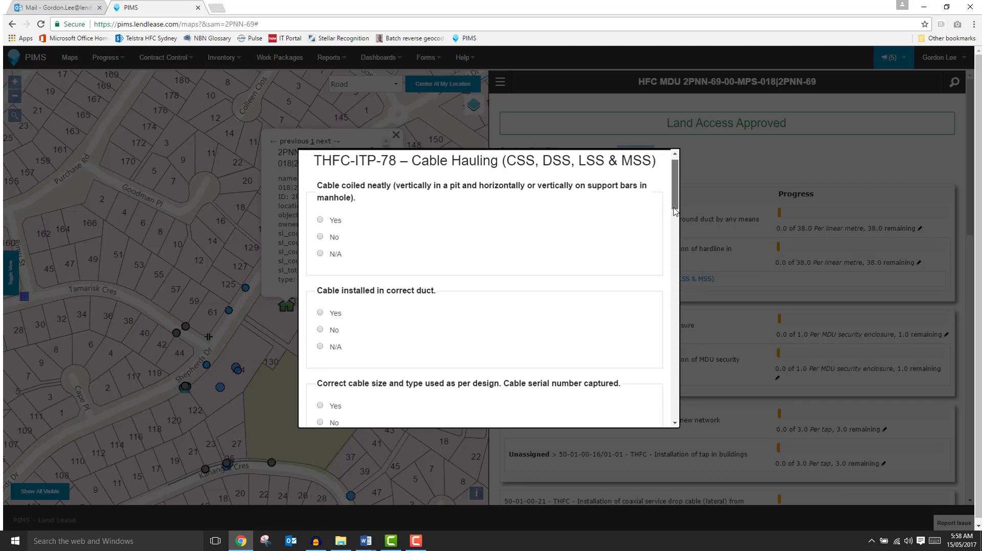
scroll("down", 3)
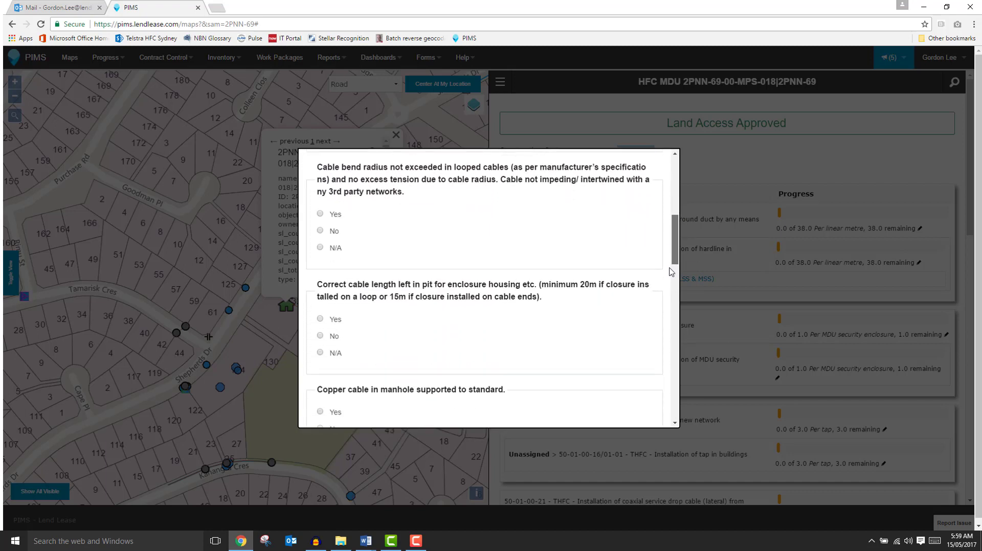
scroll("down", 3)
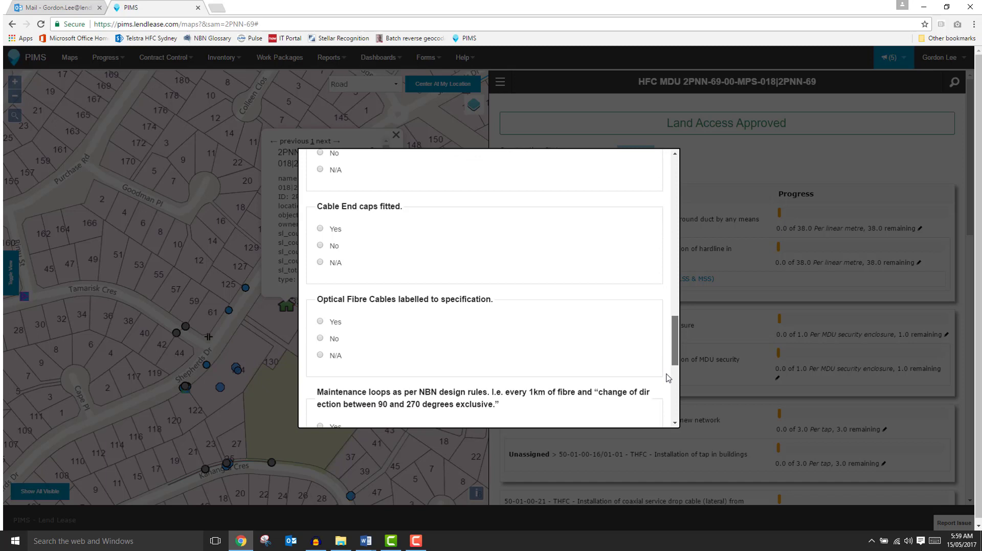
scroll("down", 3)
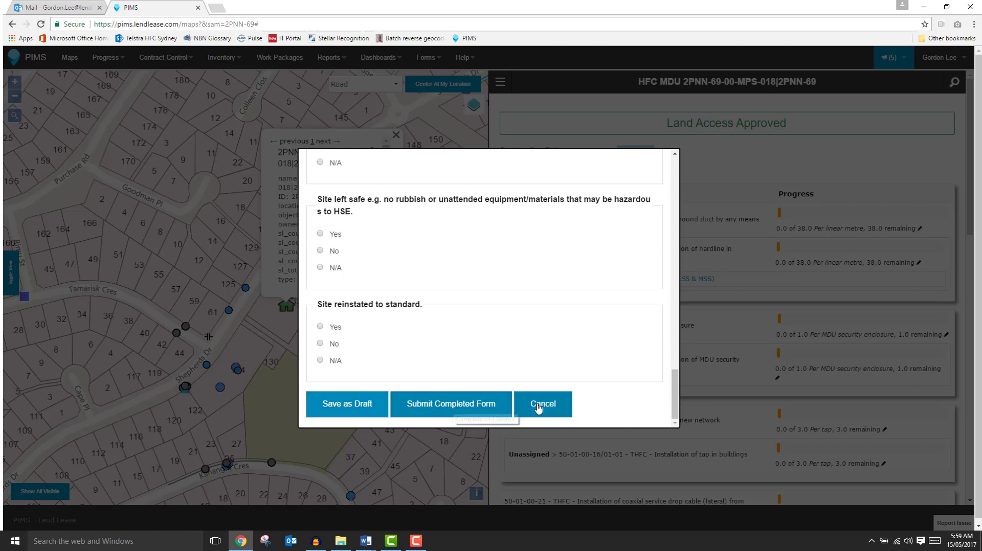
mouse_move(542, 403)
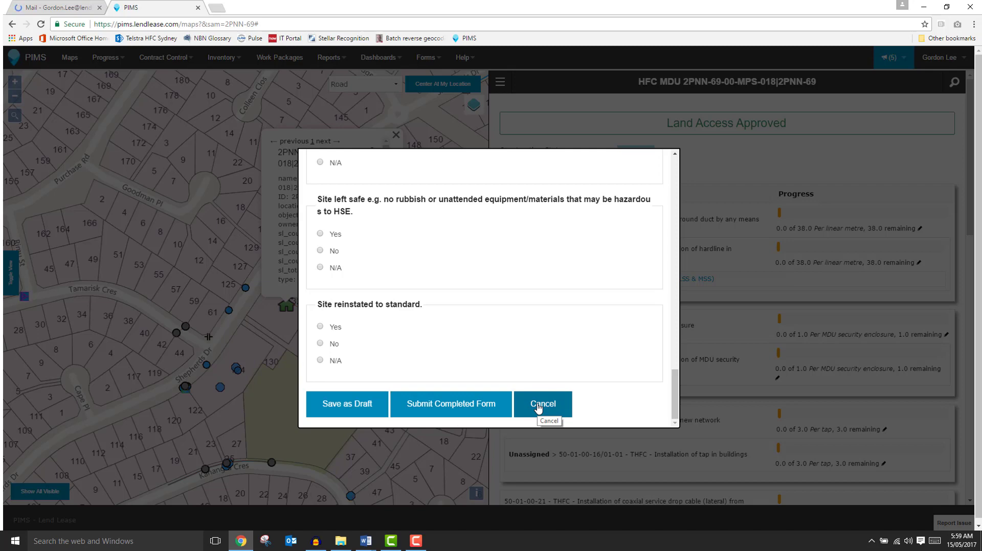
left_click(542, 404)
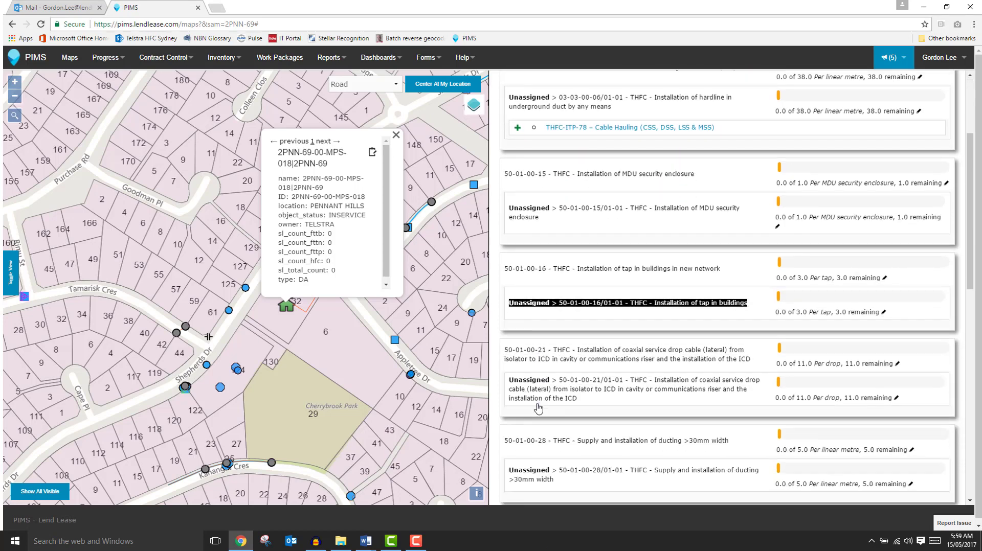
scroll("down", 3)
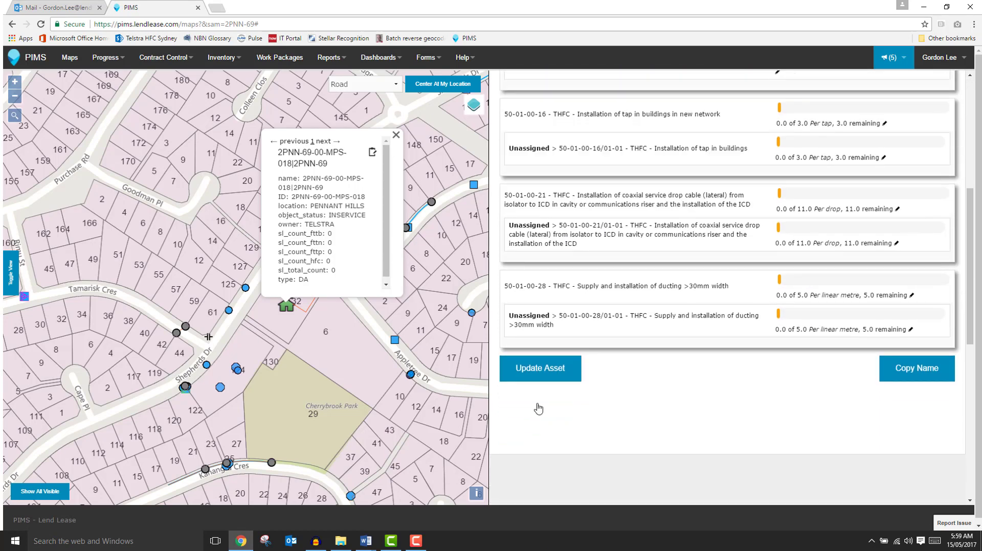
mouse_move(560, 381)
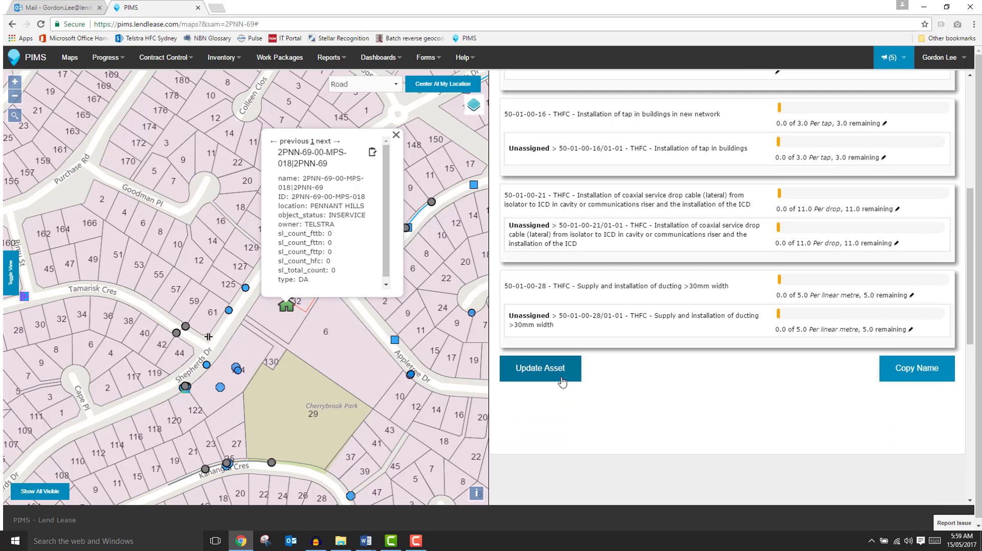
mouse_move(916, 368)
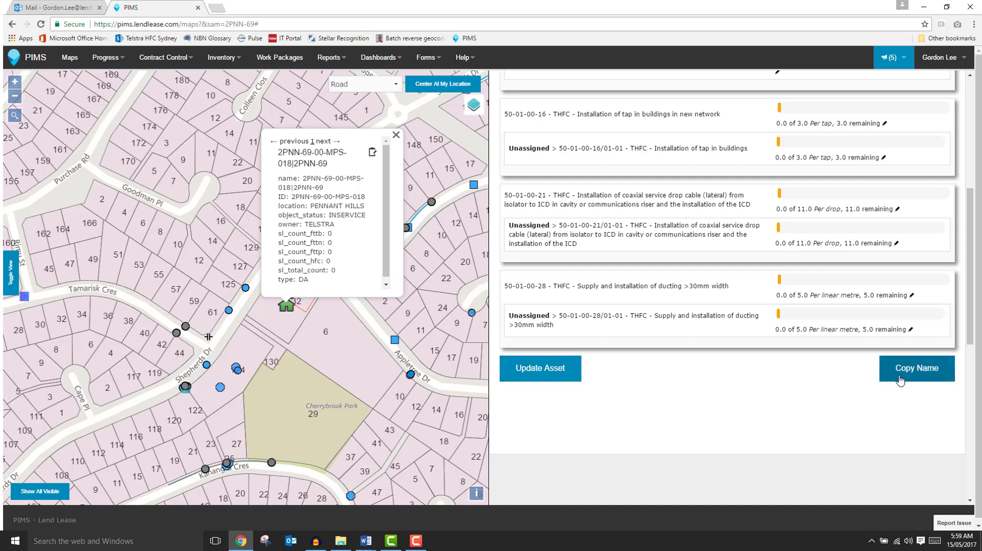